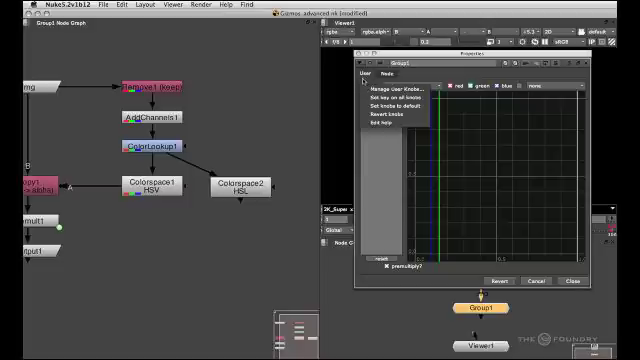
Add a Pulldown Choice knob to the group with menu items including HSV and HSL.
{"action": "left_click", "coordinate": [388, 92]}
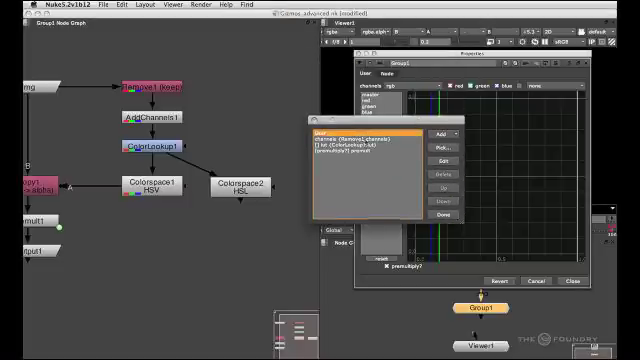
{"action": "left_click", "coordinate": [436, 132]}
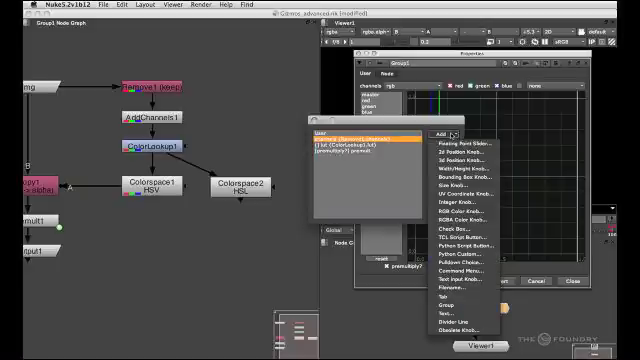
{"action": "mouse_move", "coordinate": [464, 160]}
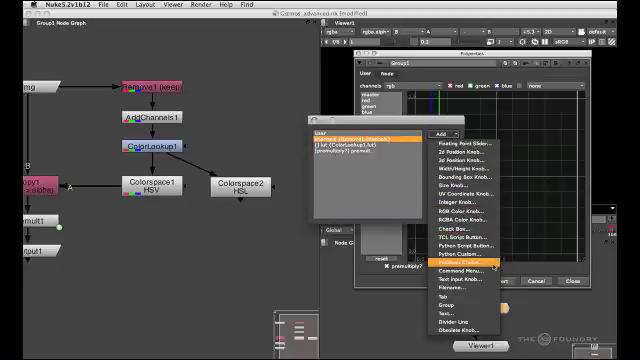
{"action": "left_click", "coordinate": [456, 264]}
{"action": "type", "text": "HSV"}
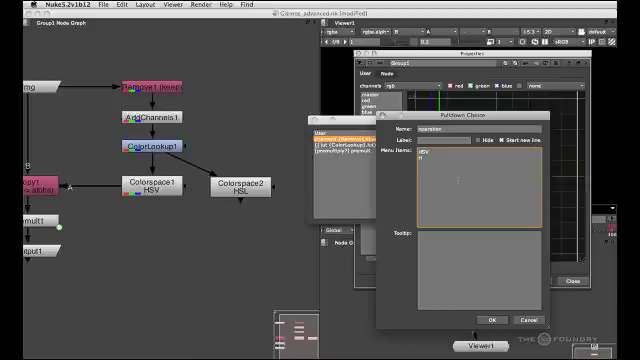
{"action": "type", "text": "HSL"}
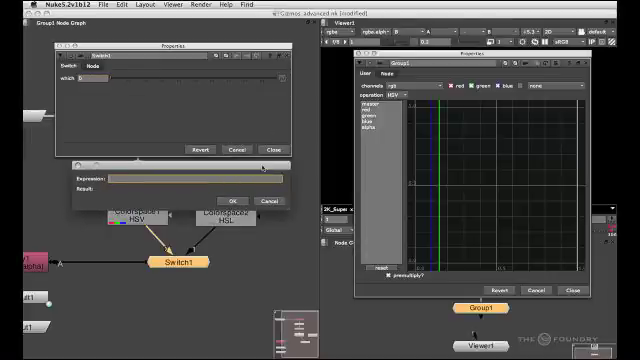
Drive the Switch node's which knob with an expression referencing the parent group's dropdown.
{"action": "type", "text": "pi"}
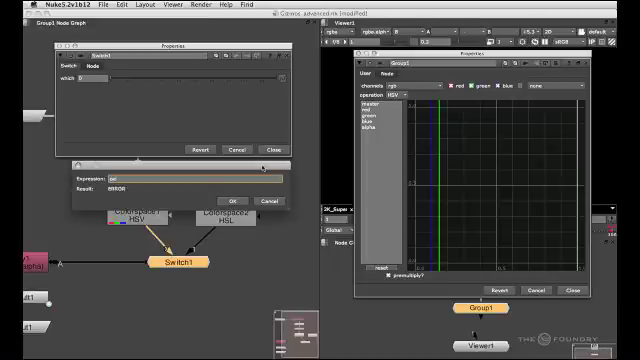
{"action": "type", "text": "parent"}
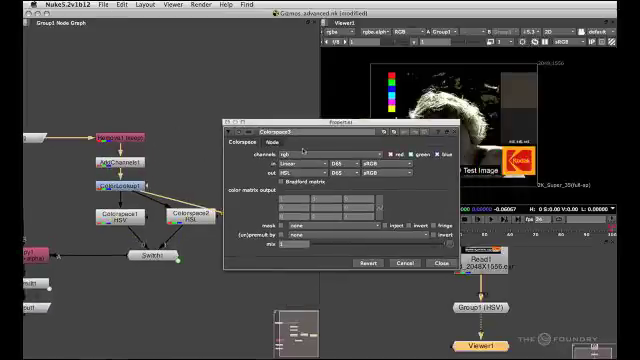
Set the Colorspace node's output colour space to CIE-Lab.
{"action": "left_click", "coordinate": [300, 168]}
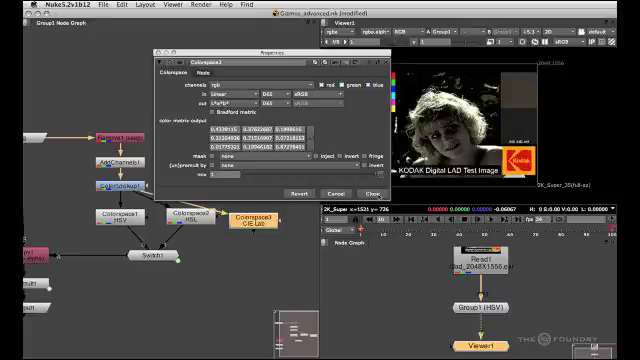
{"action": "left_click", "coordinate": [352, 192]}
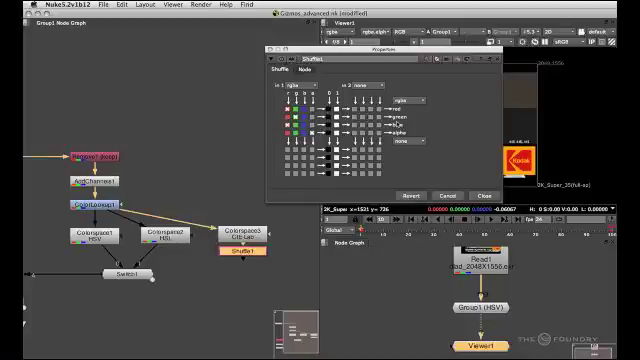
Route the converted luminance channel to the Shuffle node's outputs.
{"action": "left_click", "coordinate": [480, 194]}
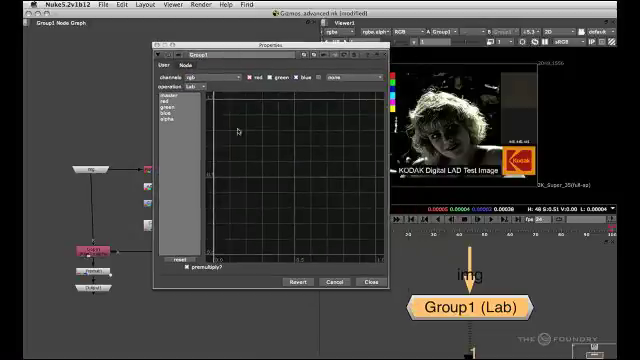
{"action": "mouse_move", "coordinate": [236, 128]}
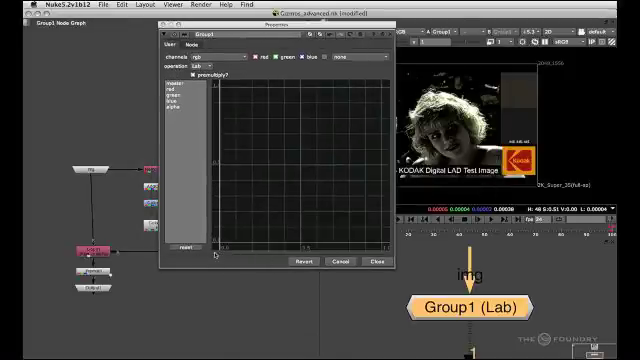
Give the dropdown knob a tooltip explaining the colour space choice.
{"action": "right_click", "coordinate": [210, 256]}
{"action": "type", "text": "advanced knob keyer that uses mac ed"}
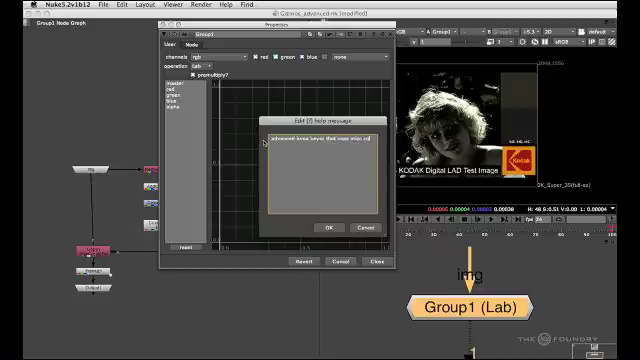
{"action": "type", "text": "colour space"}
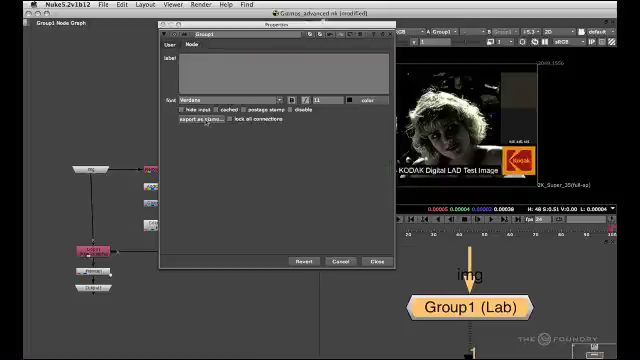
Export the group as a gizmo file and save it to the chosen folder.
{"action": "left_click", "coordinate": [184, 122]}
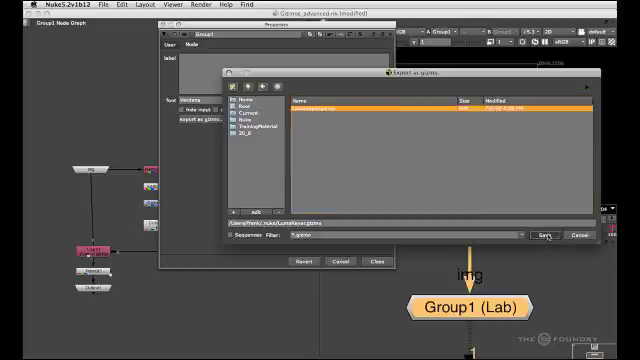
{"action": "left_click", "coordinate": [548, 234]}
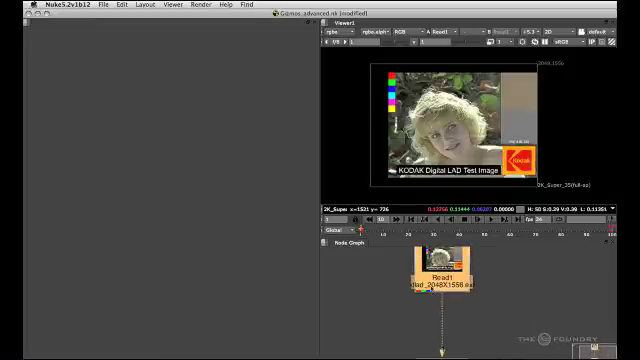
Create the LumaKeyer gizmo in the new script via the node command prompt.
{"action": "right_click", "coordinate": [420, 290]}
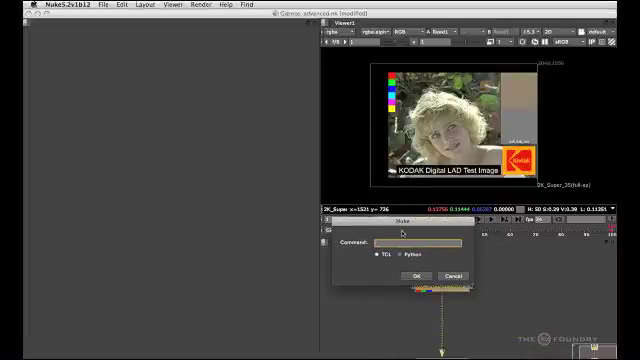
{"action": "type", "text": "LumaKeyer"}
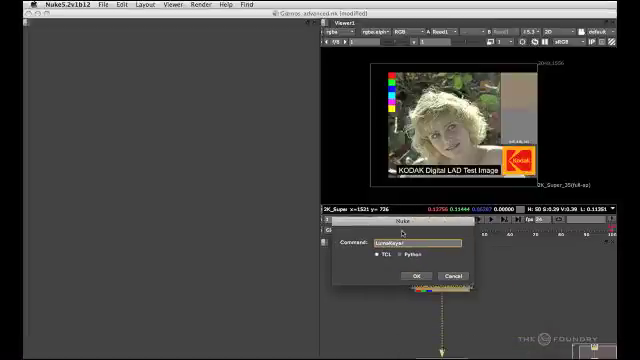